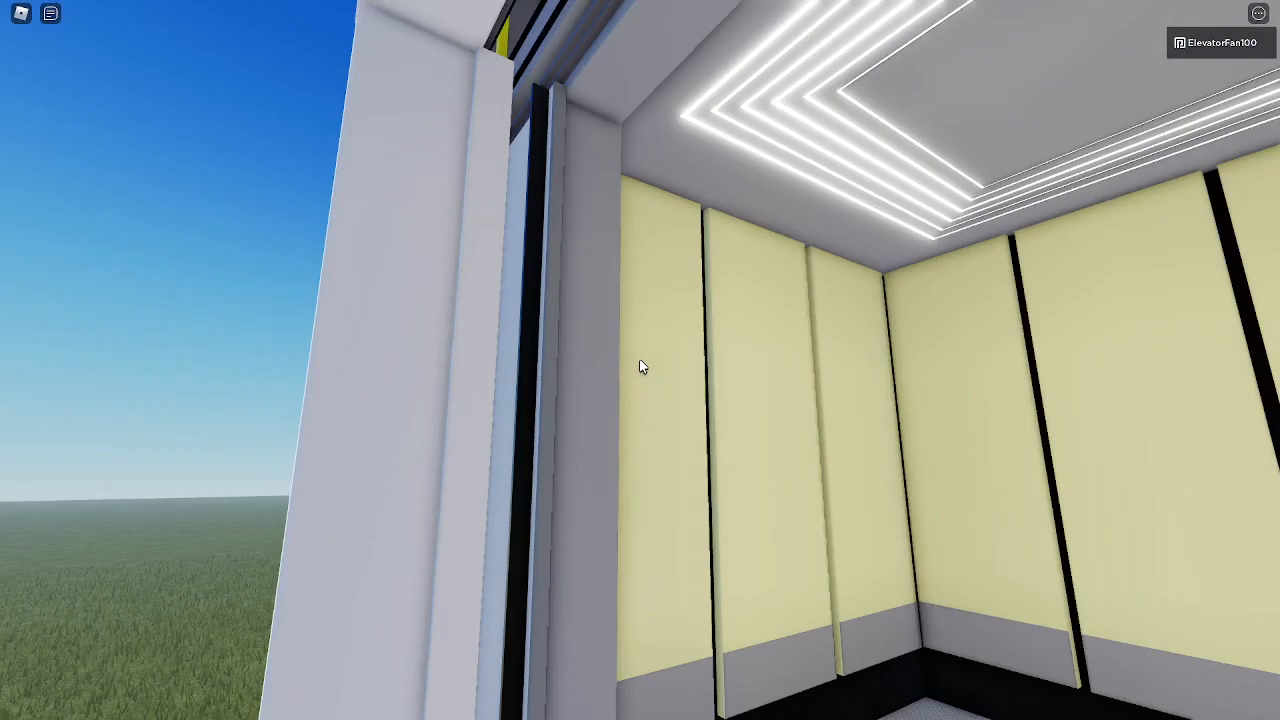
mouse_move(640, 366)
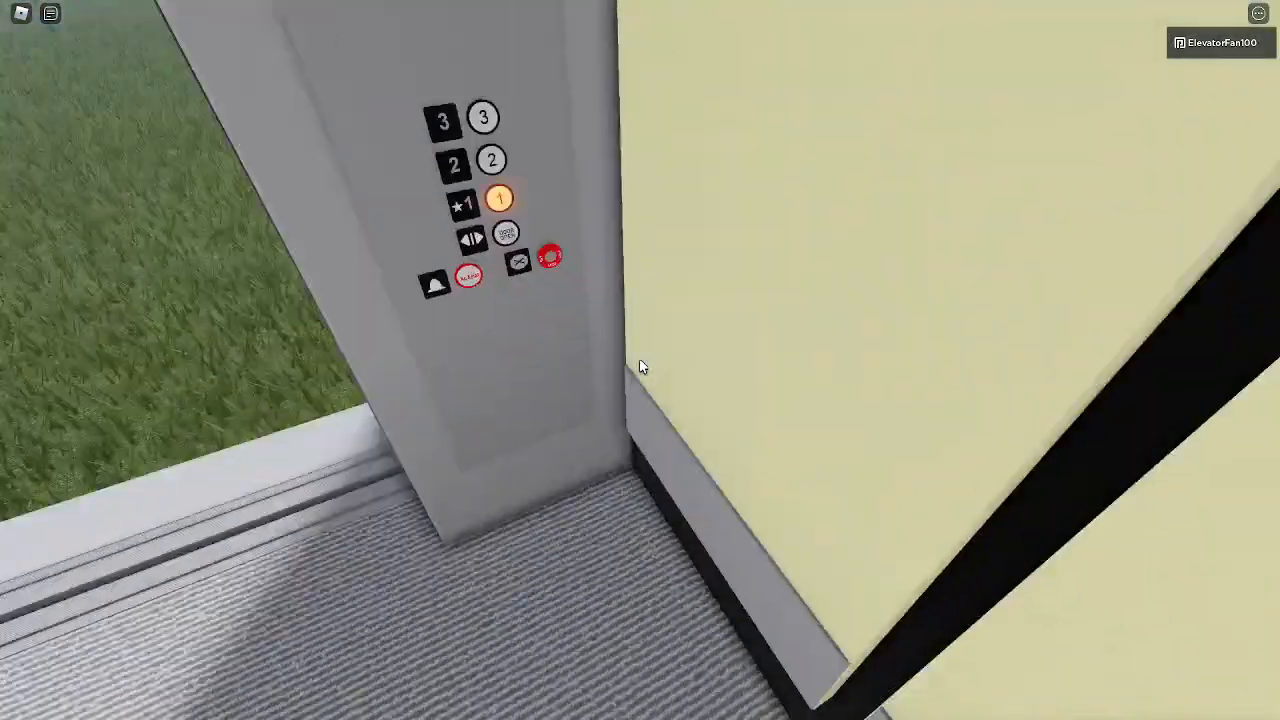